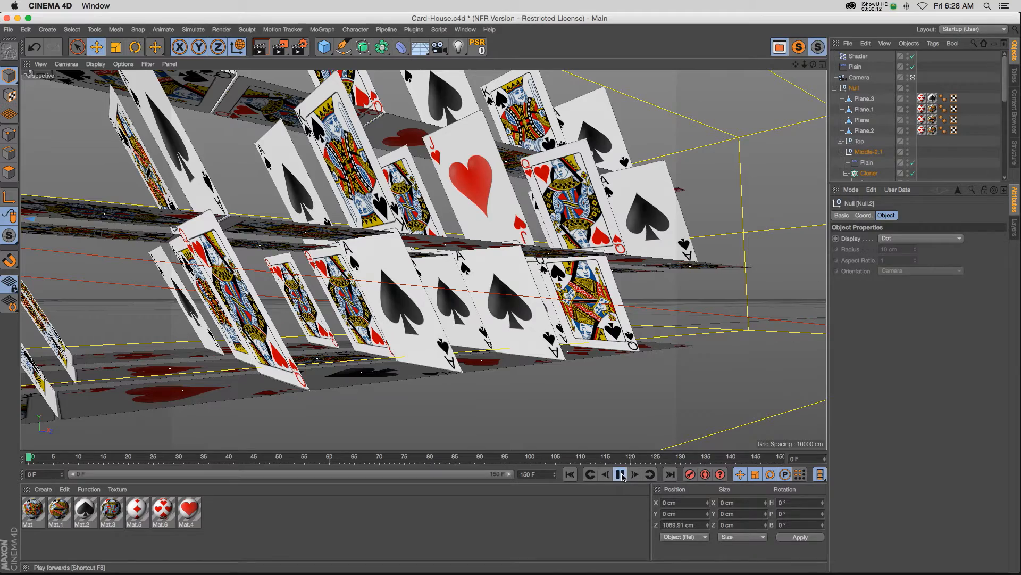
Step: Play the finished card-house animation from the first frame through to the full pyramid
click(619, 474)
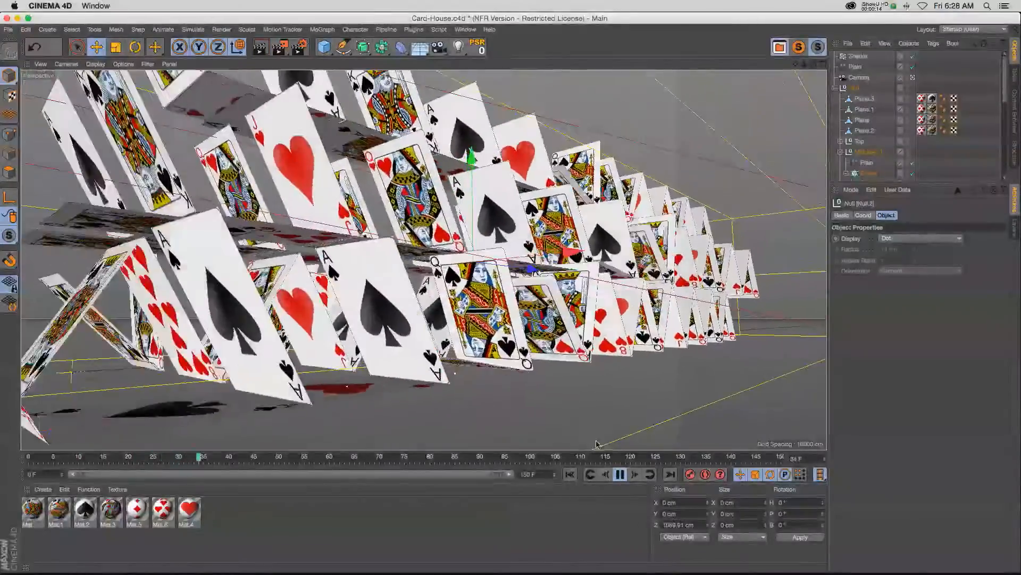
click(569, 473)
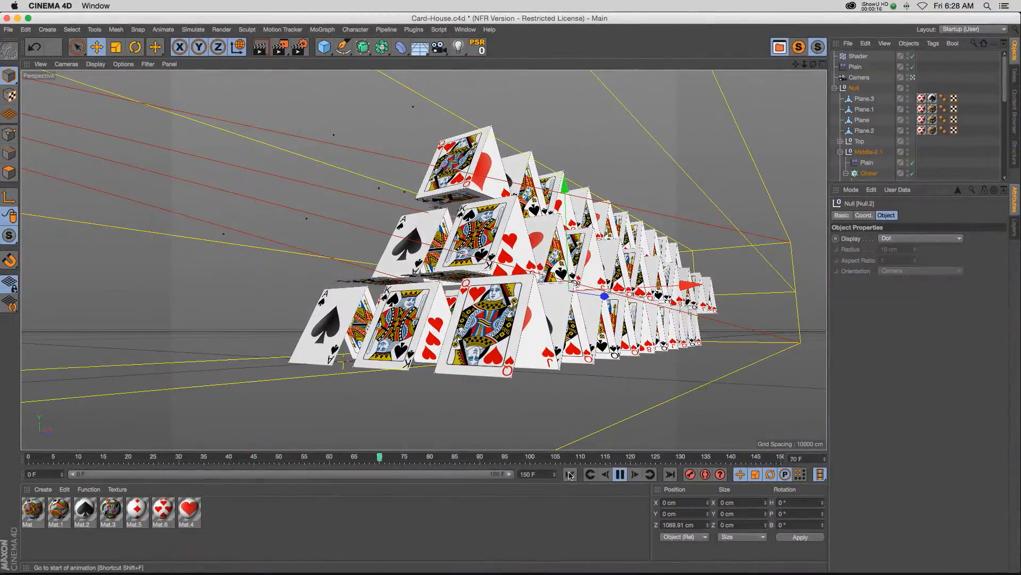
click(619, 474)
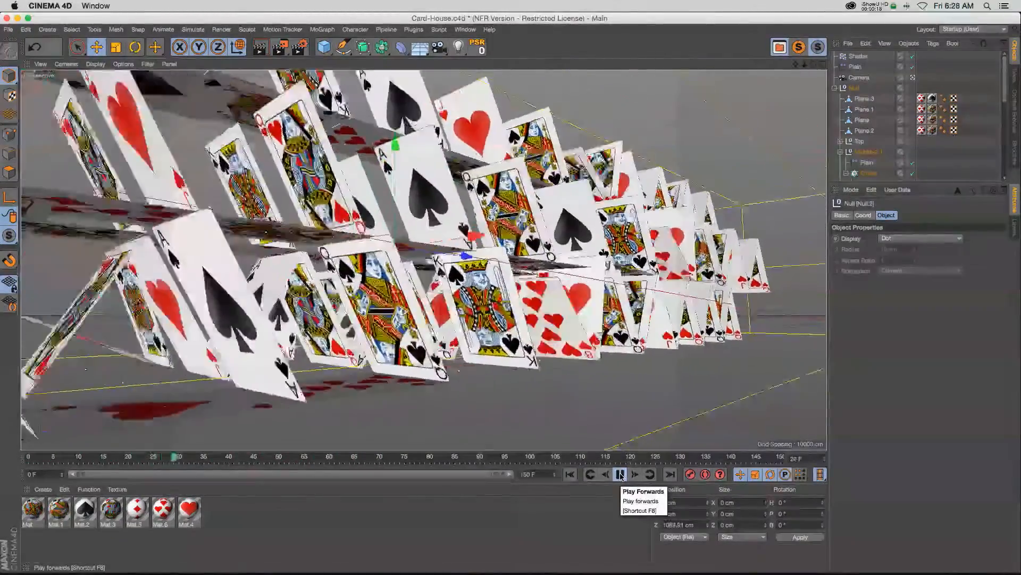
click(619, 474)
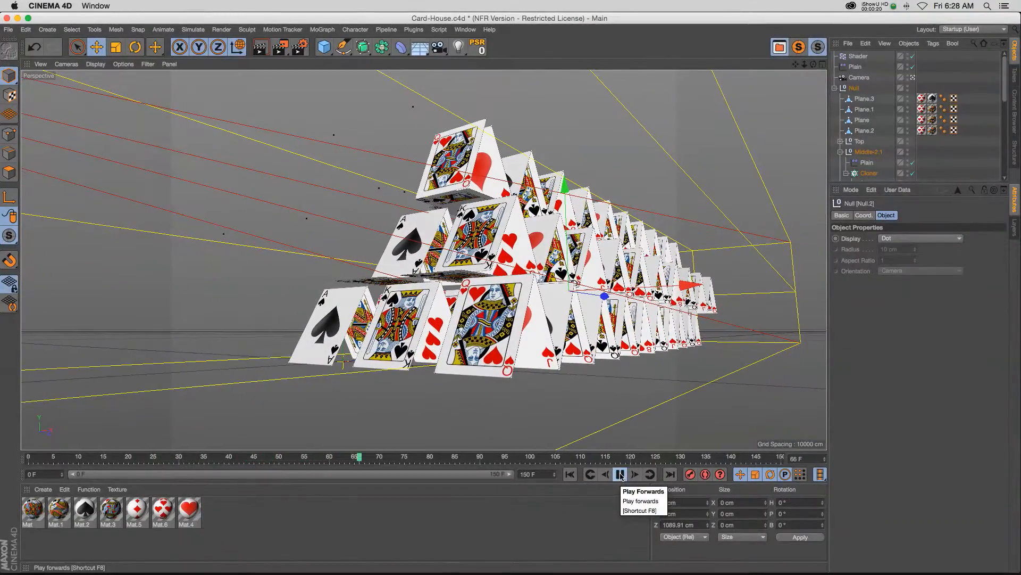
click(464, 29)
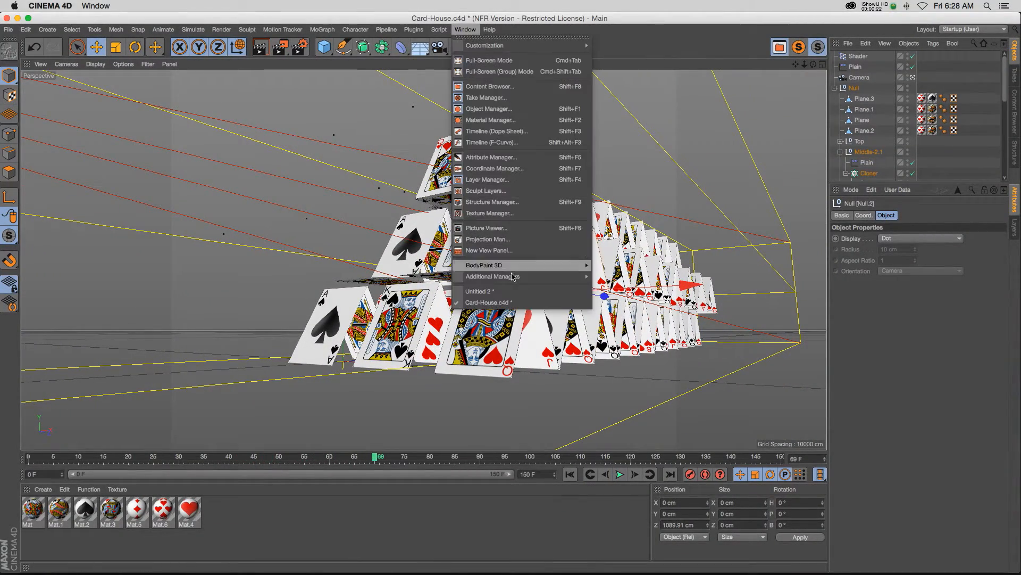
Step: Switch to the Untitled 2 document and select Plane.1 in the Object Manager
click(480, 291)
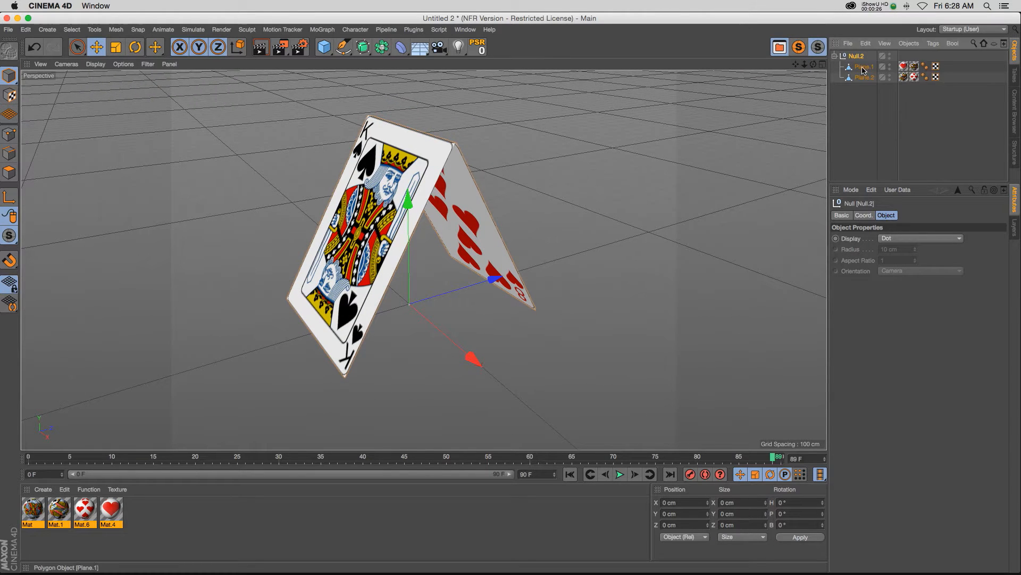
click(863, 66)
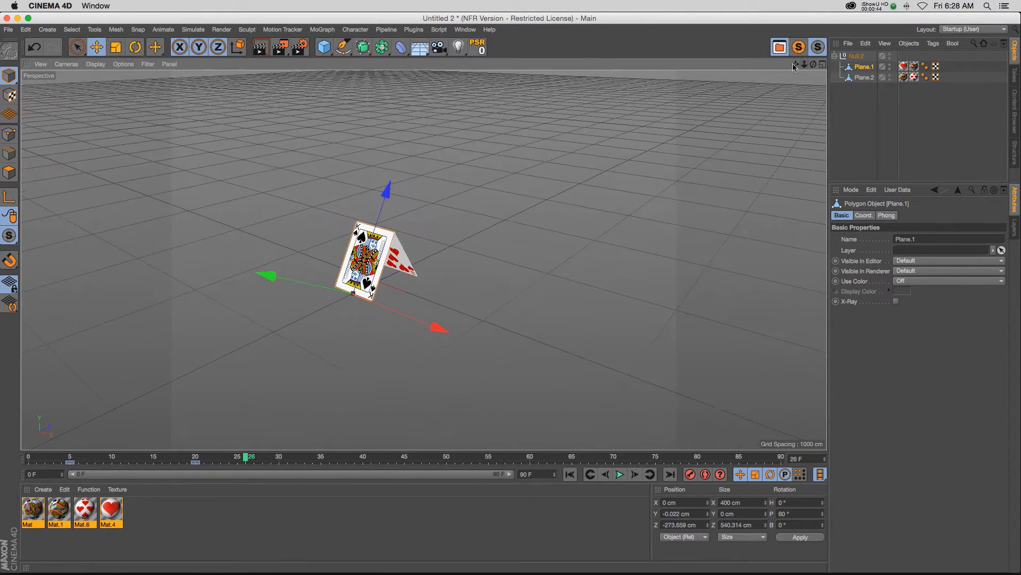
Step: Add a MoGraph Cloner over Null.2 with Count 8, and rewind to frame 0
click(322, 30)
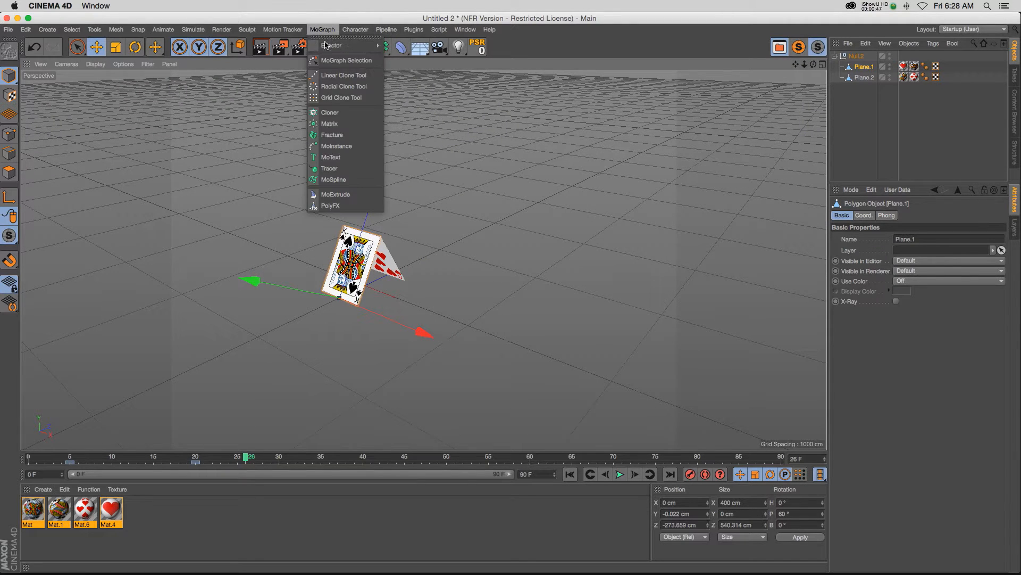
click(329, 112)
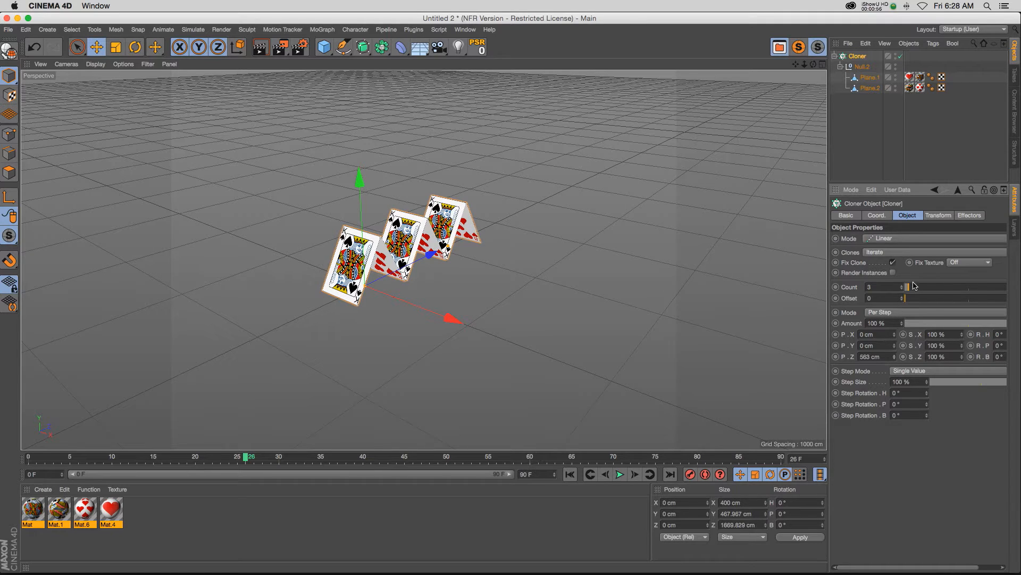
drag(906, 287, 922, 291)
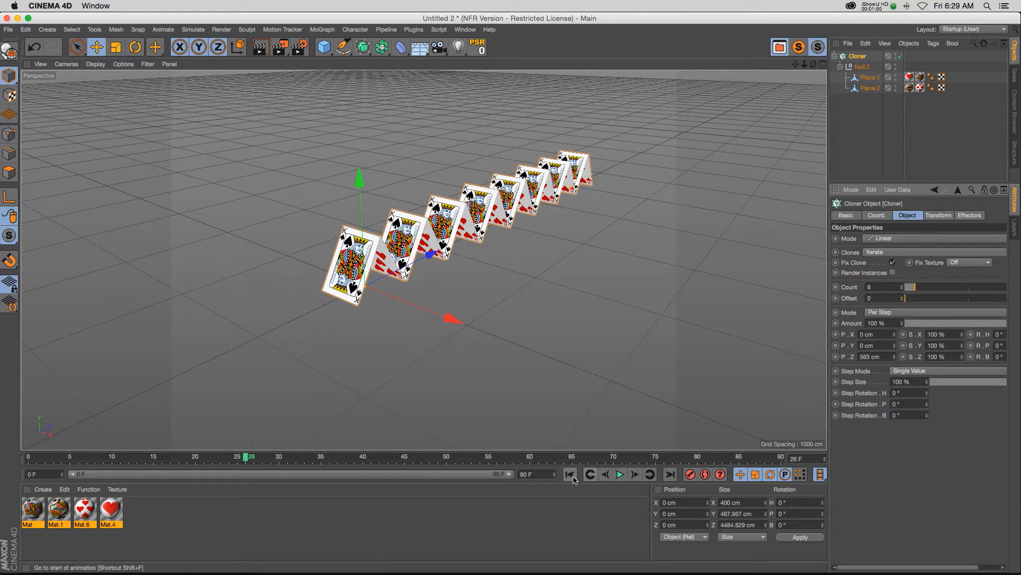
click(619, 473)
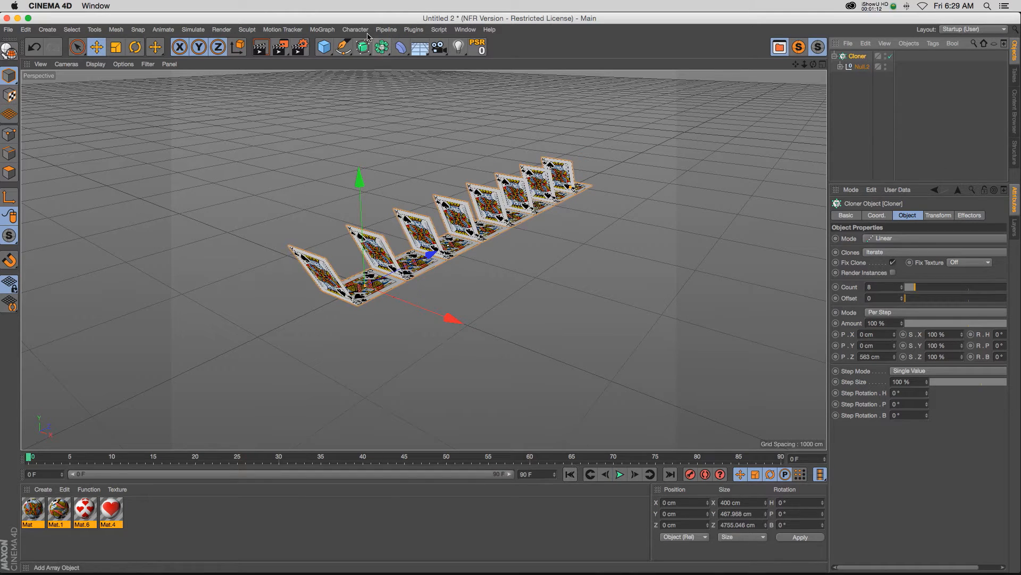
Step: Add Plain and Shader effectors from the MoGraph menu, then select Plain
click(322, 30)
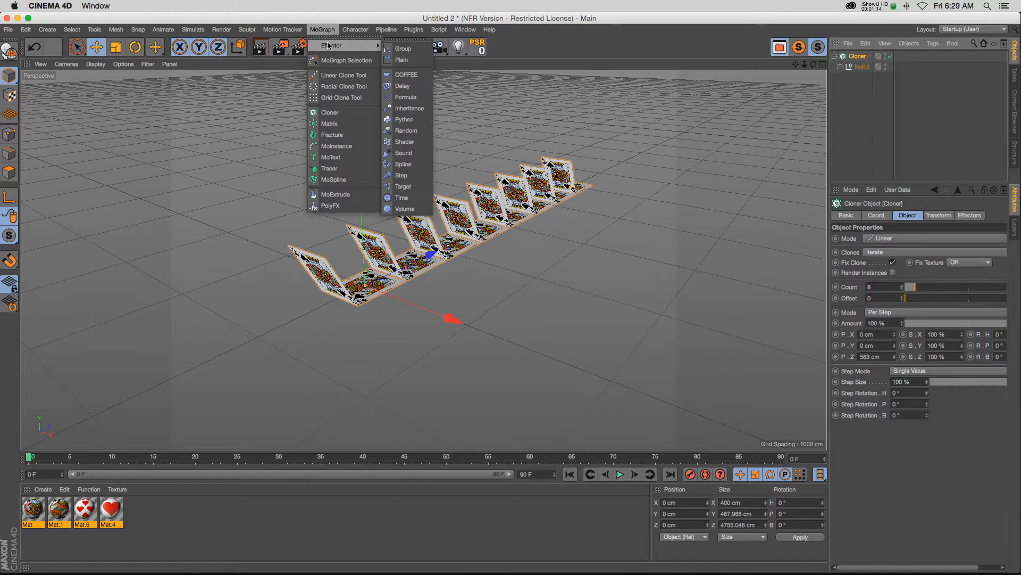
mouse_move(337, 47)
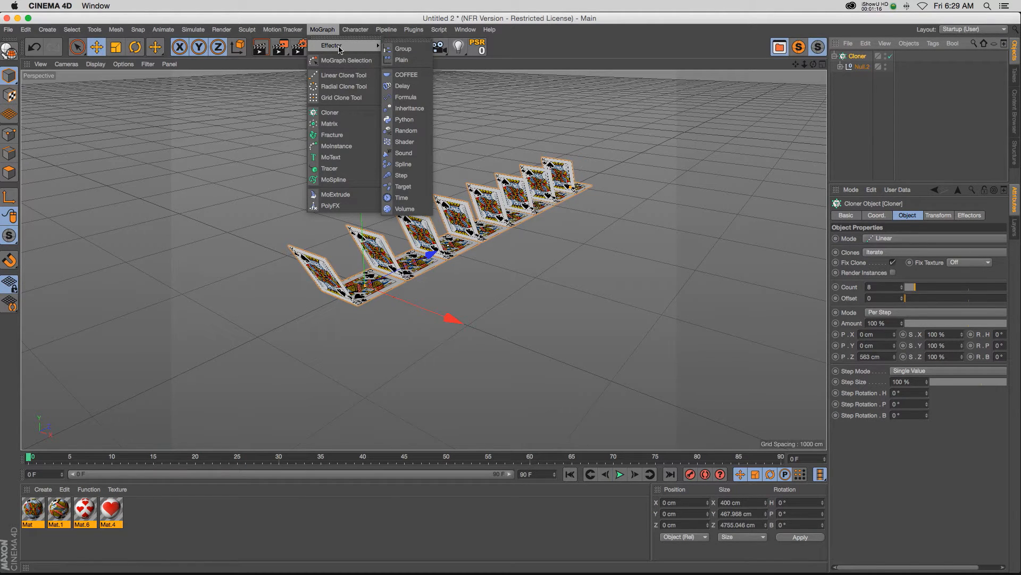
click(402, 59)
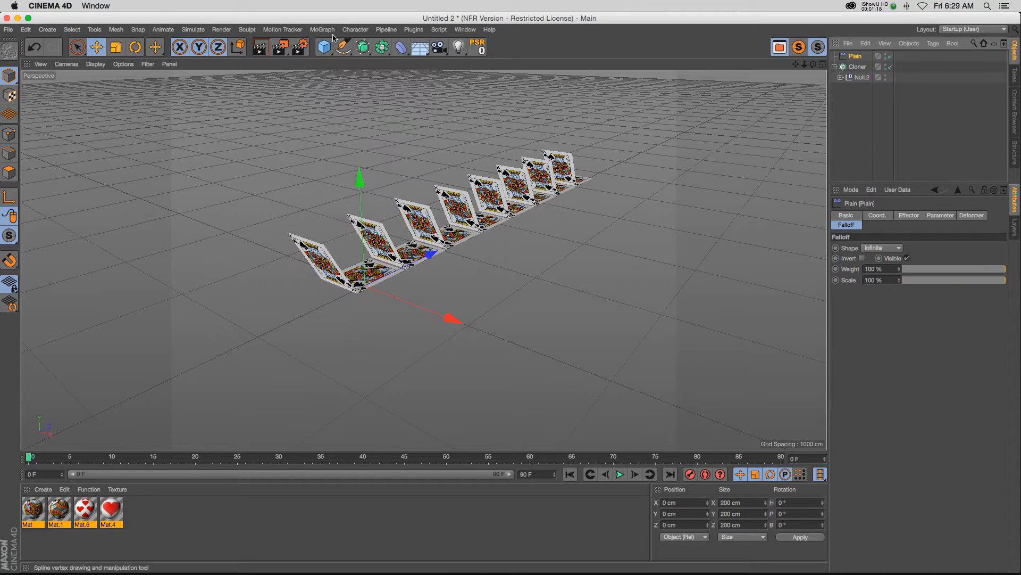
click(321, 29)
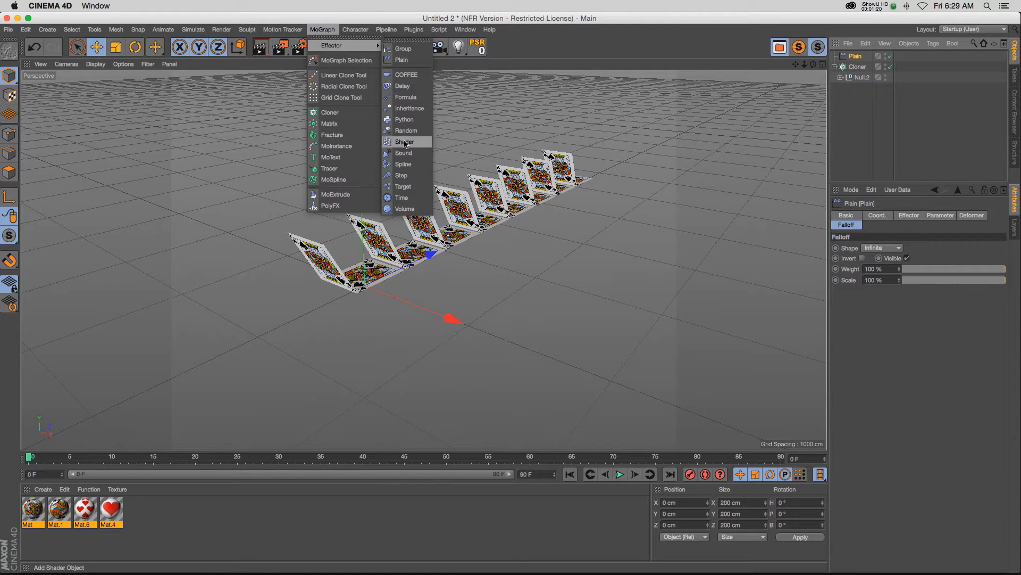
click(406, 142)
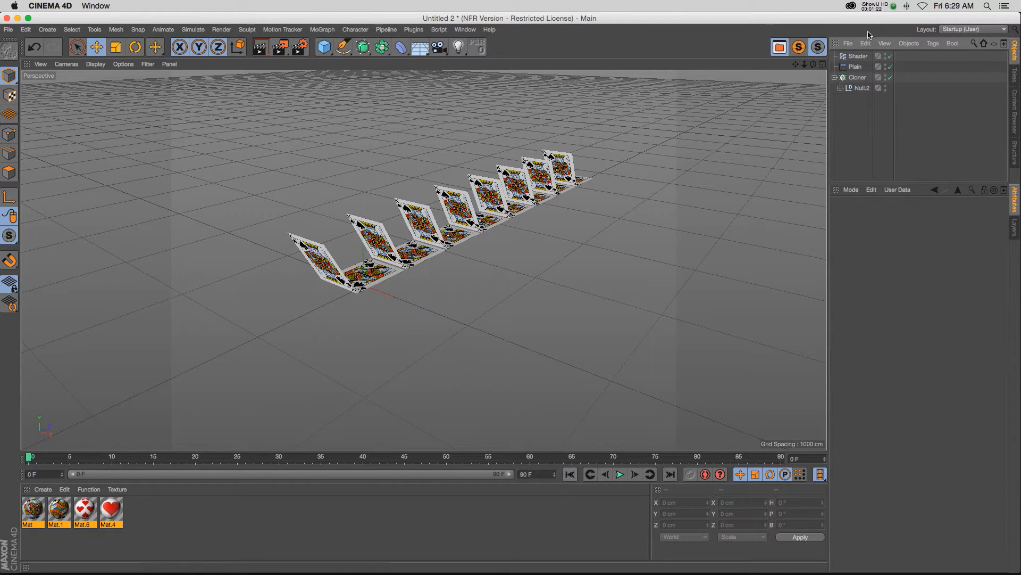
click(854, 67)
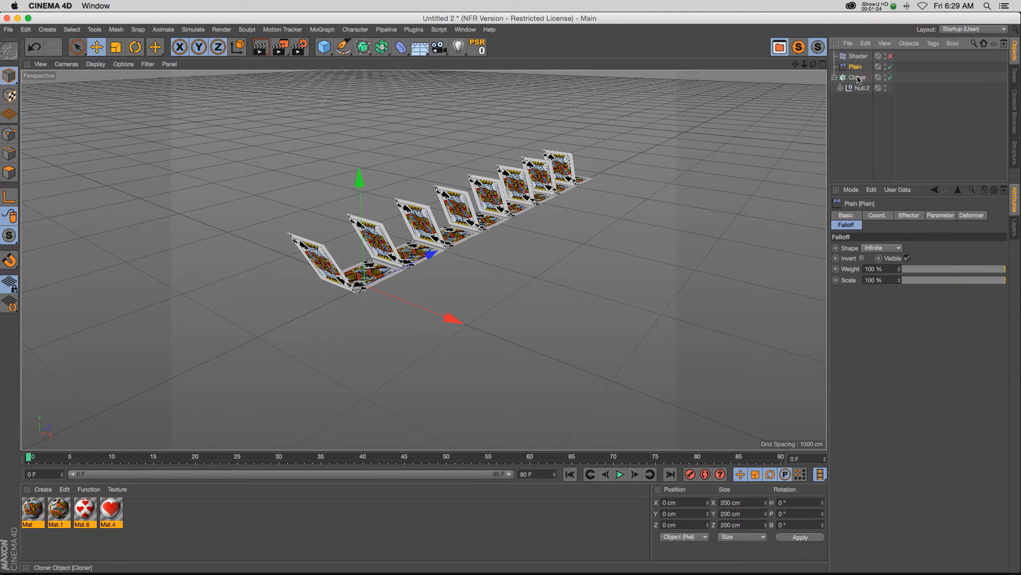
Step: Set the Plain effector's Time Offset to 25 F and play the animation
click(857, 76)
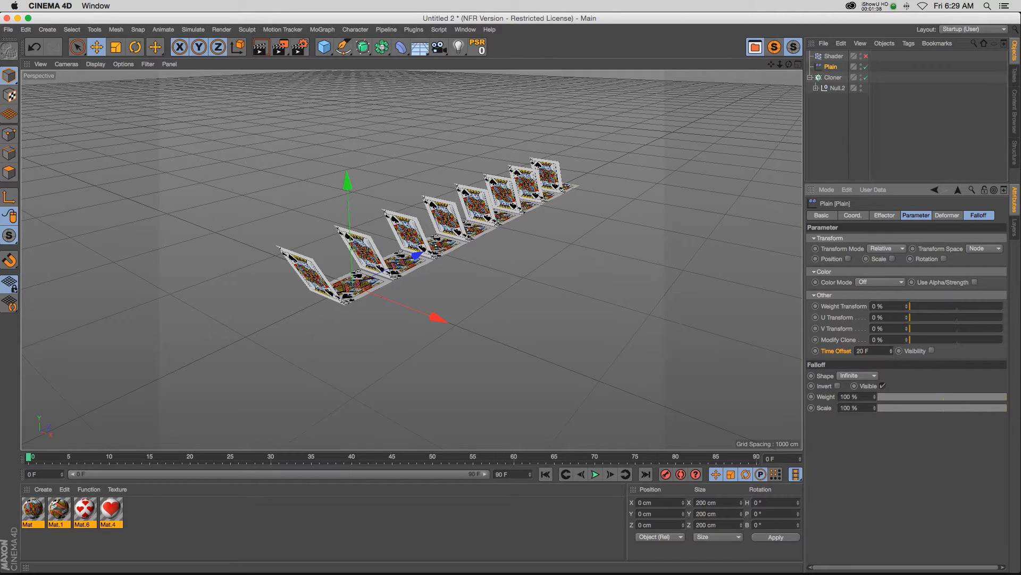
click(594, 474)
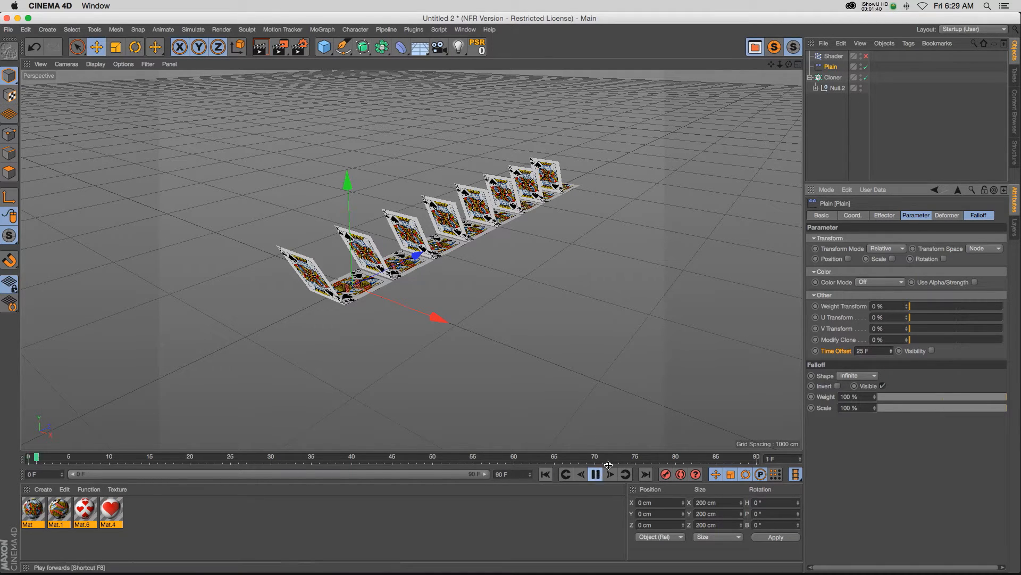
click(593, 474)
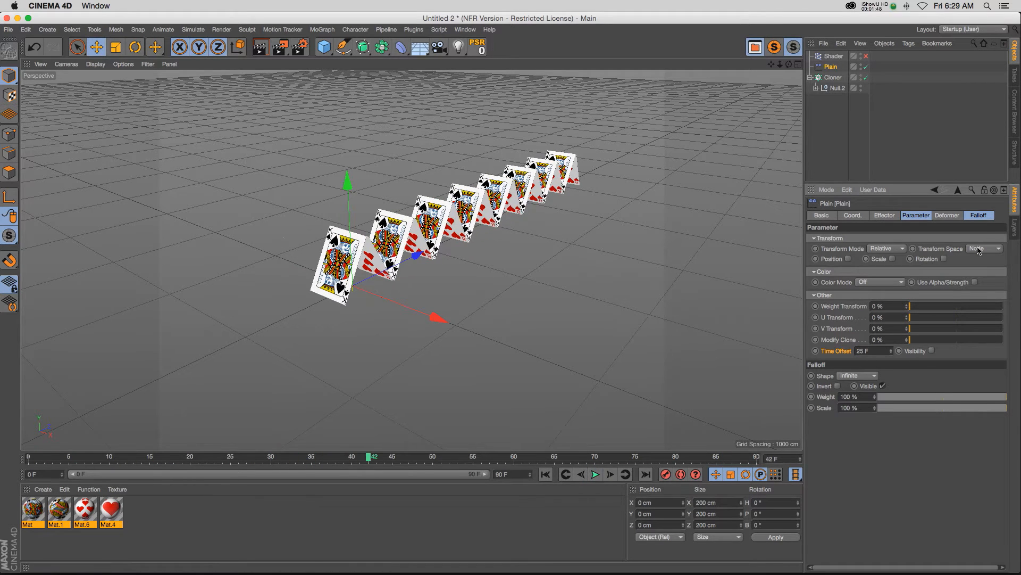
Step: Set the Plain effector's falloff Shape to Linear and play back the result
click(978, 215)
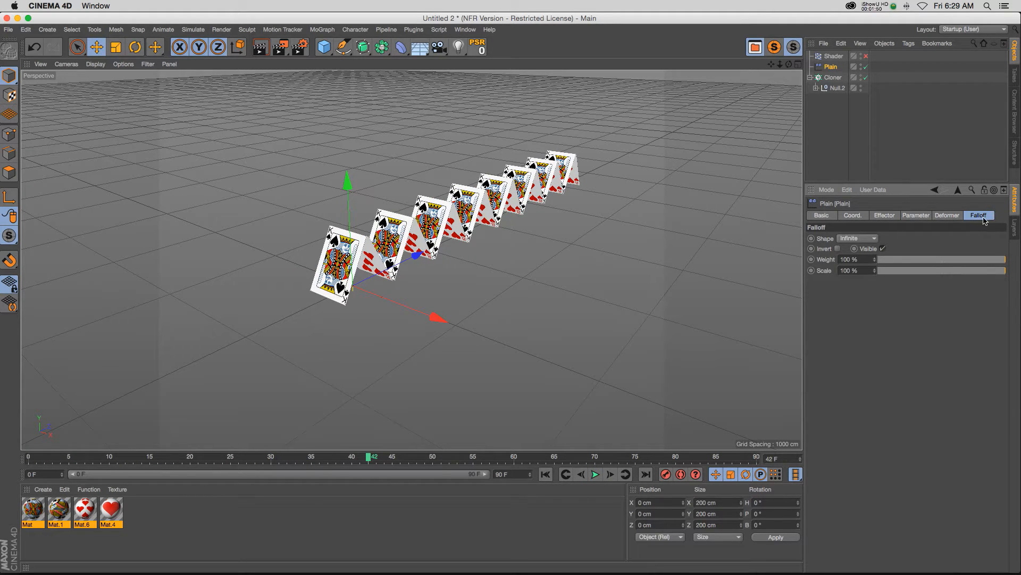
click(857, 238)
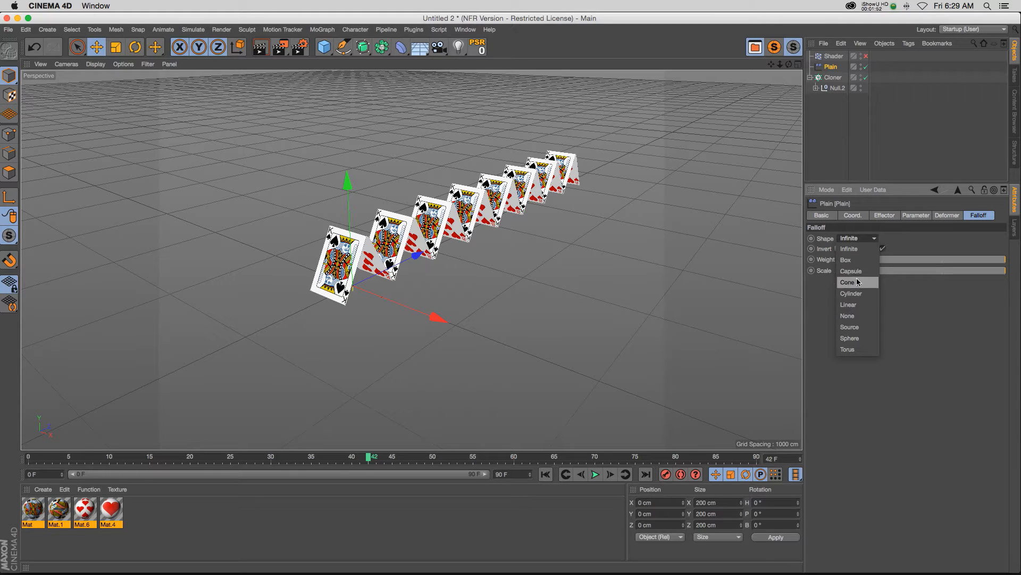
click(849, 304)
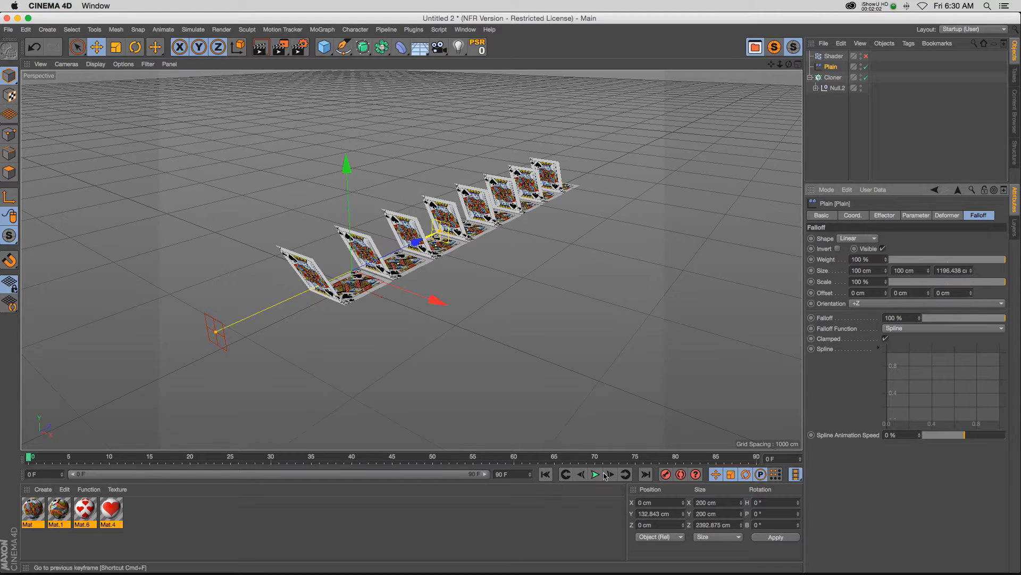
click(594, 473)
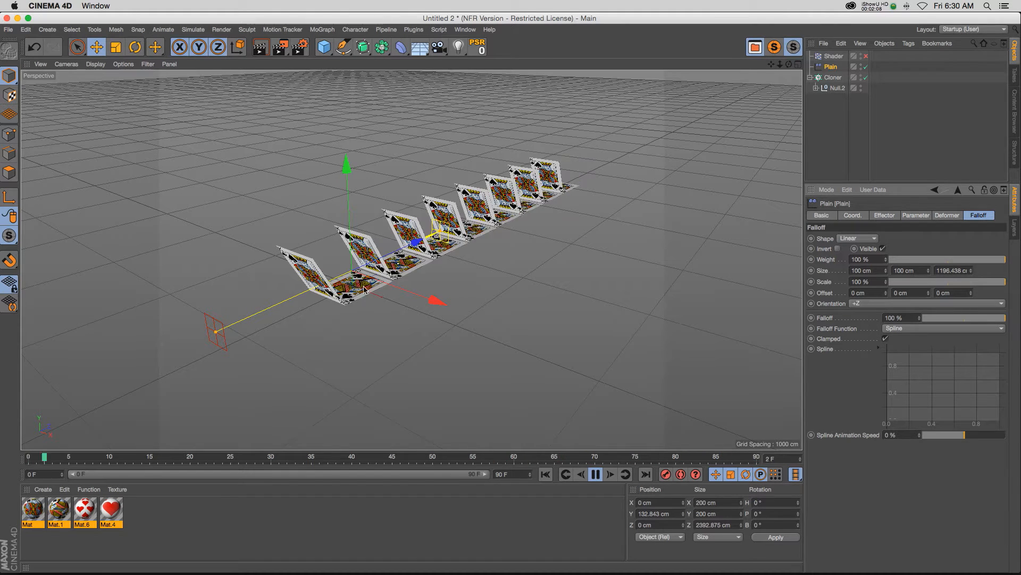
Step: Play, stop, and replay the animation from frame 0 to check the fold
click(593, 474)
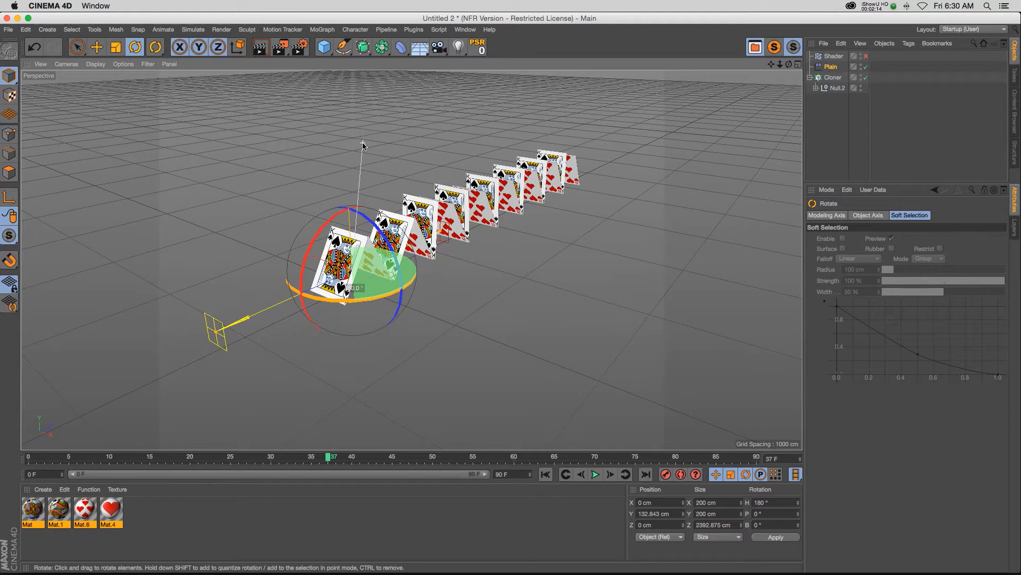
click(595, 474)
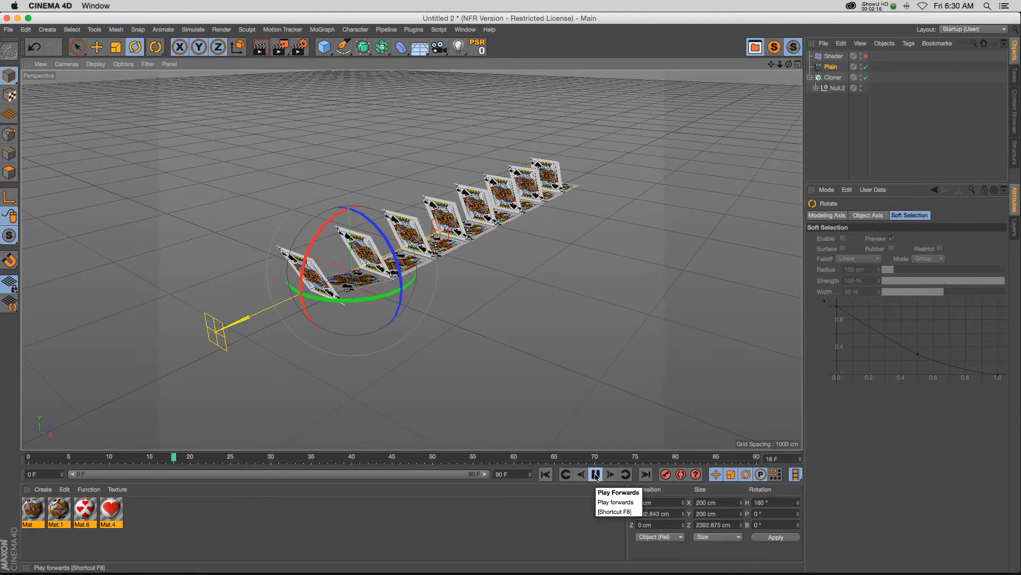
click(594, 473)
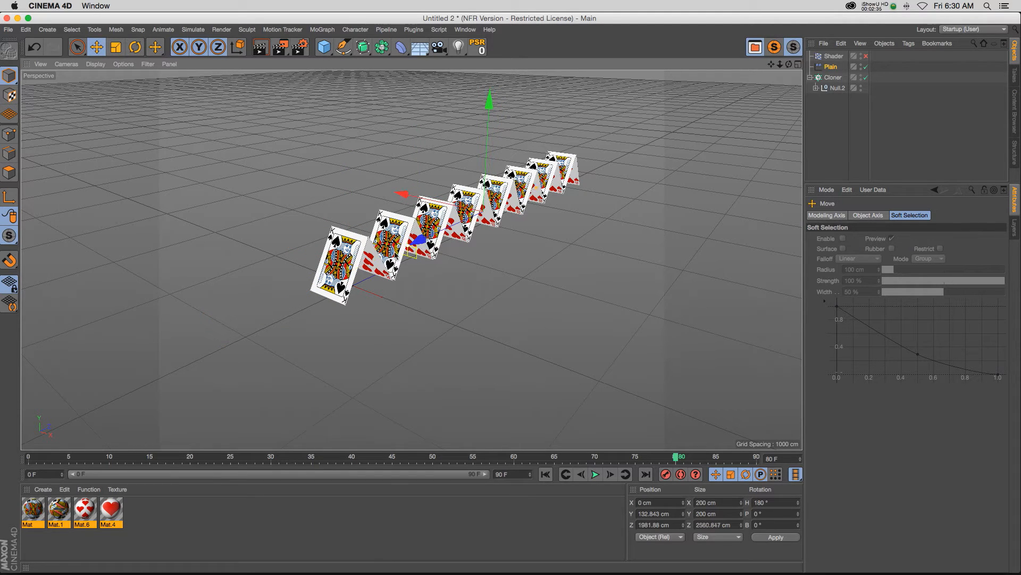
click(595, 474)
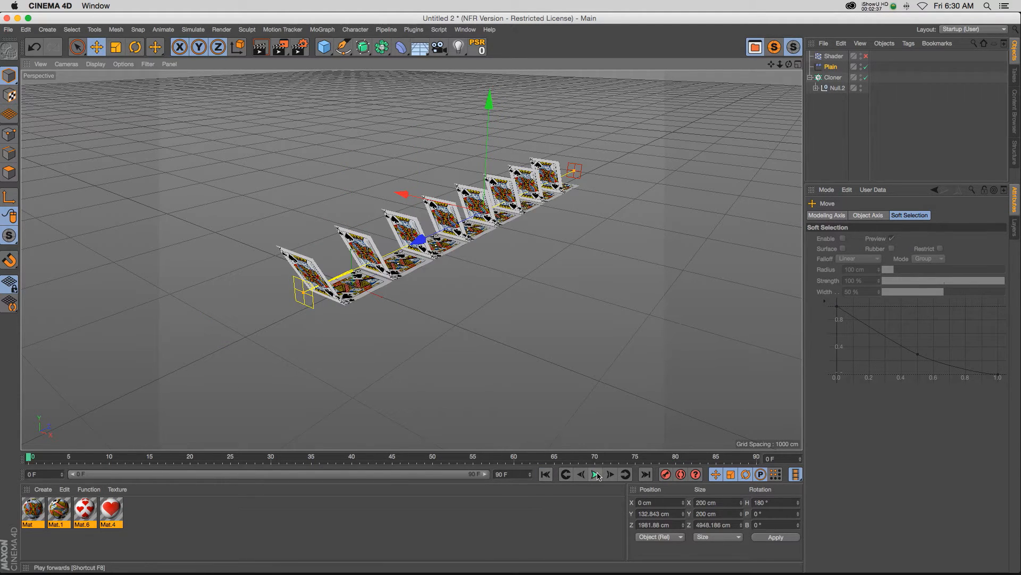
click(595, 473)
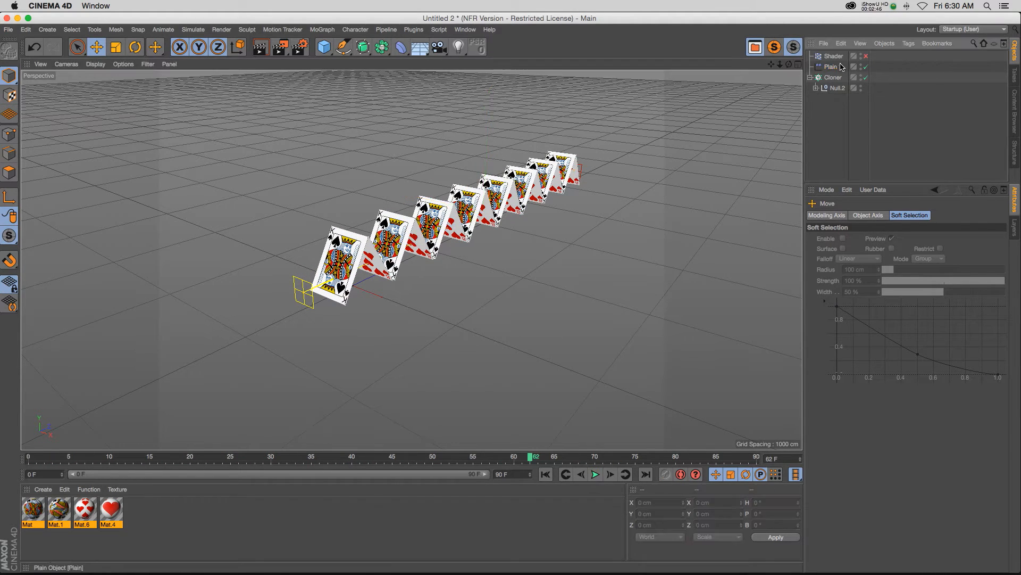
Step: Disable Plain, enable Shader, review Cloner and Plain settings, then view Shader's Shading tab
click(833, 56)
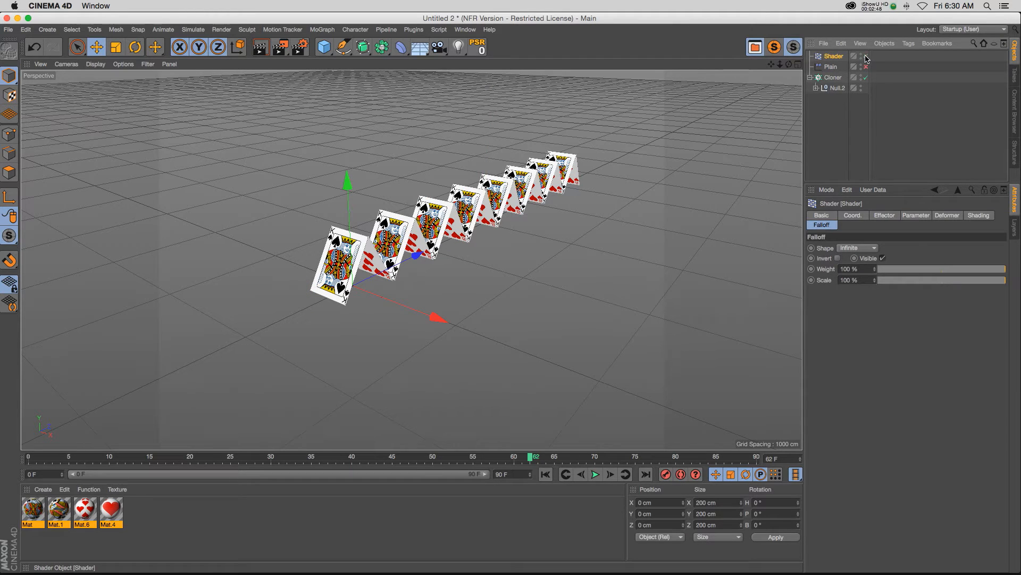
click(832, 77)
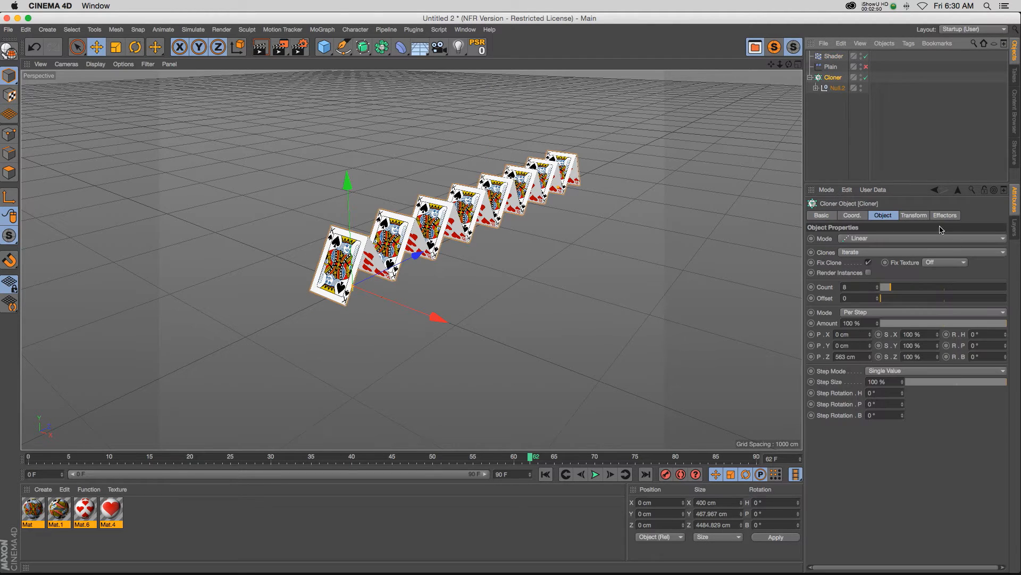
click(944, 215)
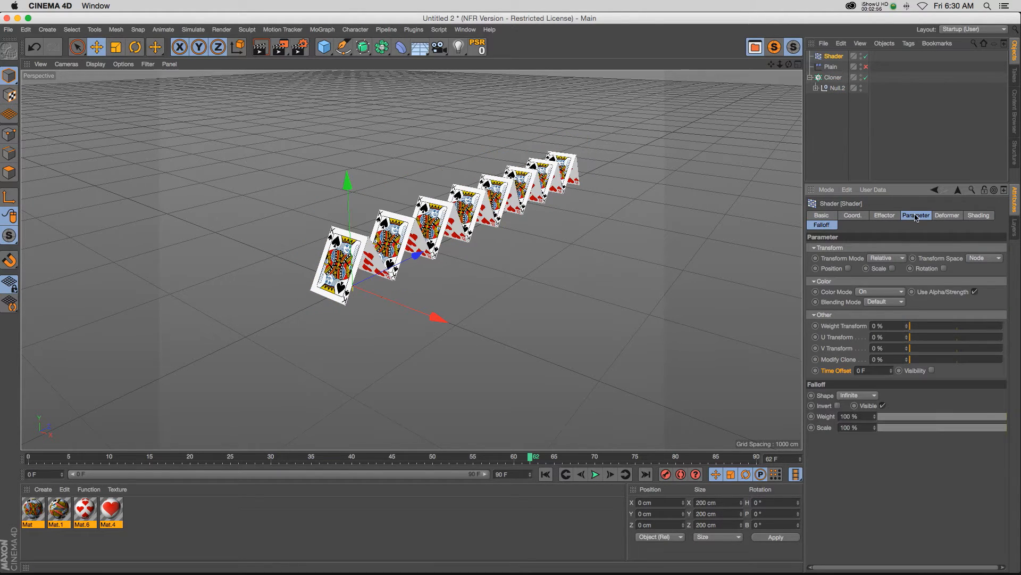
mouse_move(970, 215)
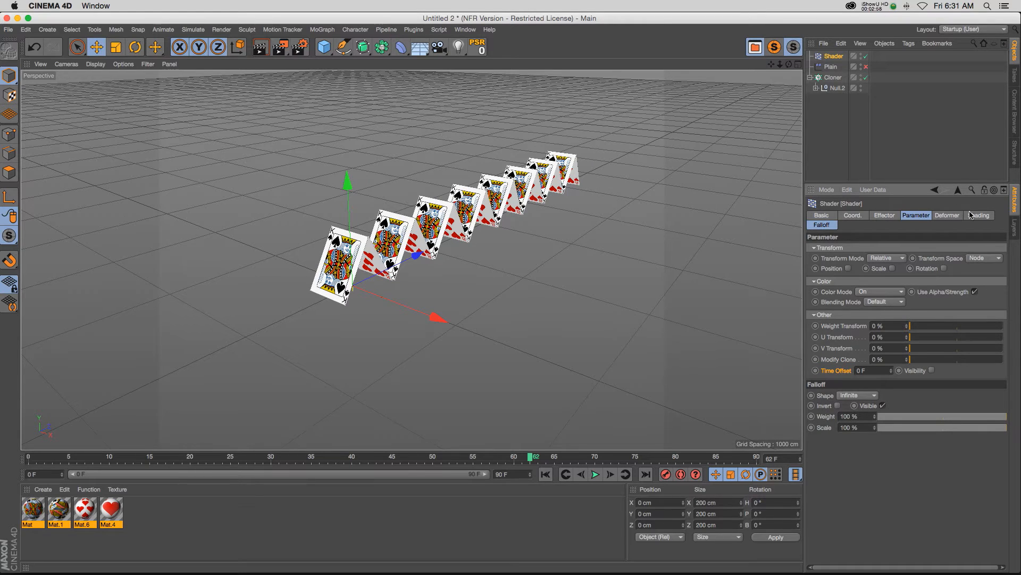
click(832, 67)
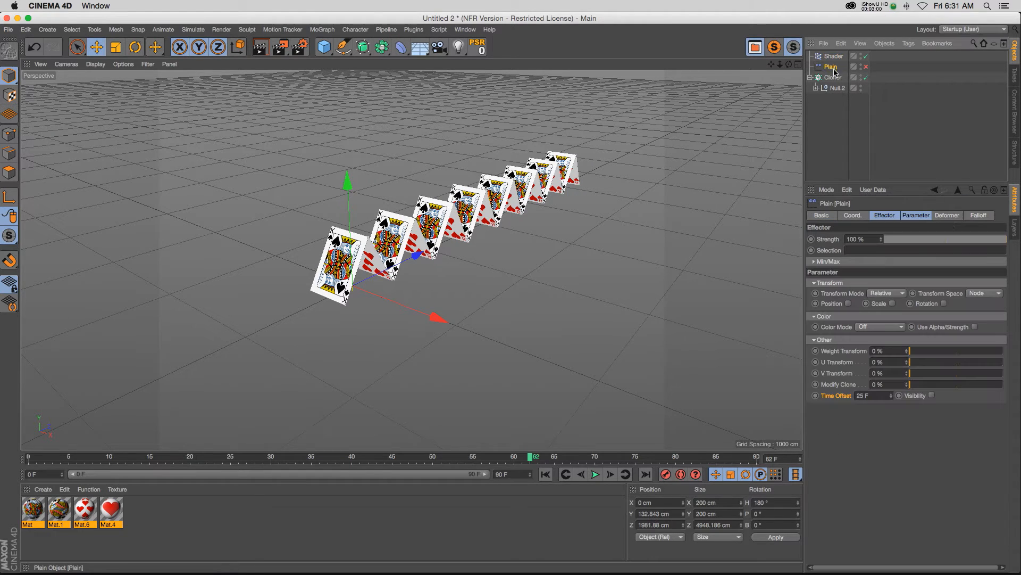
click(833, 55)
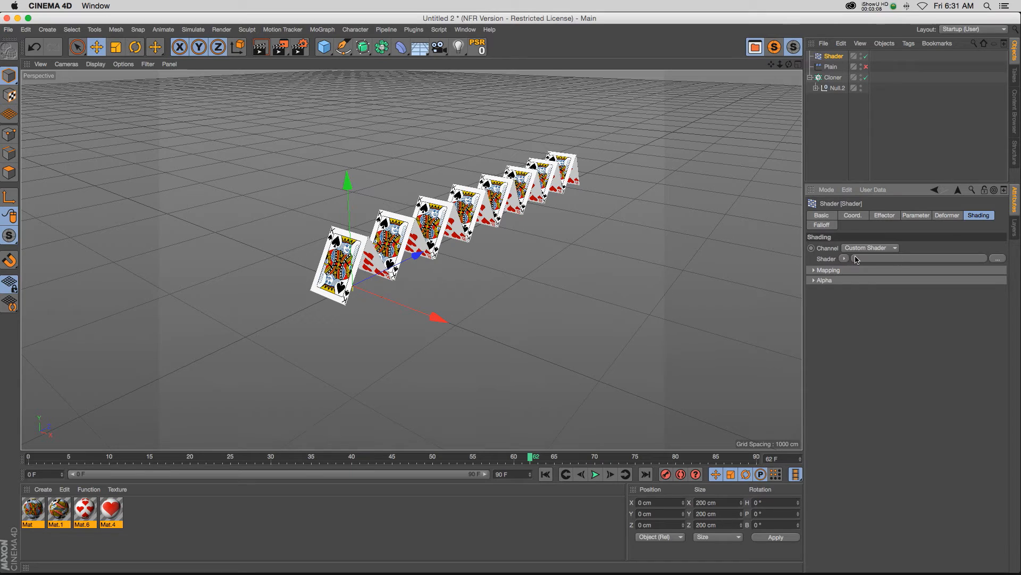
Step: Load a Gradient shader, set the Shader effector's Time Offset to 22 F, and play
click(845, 259)
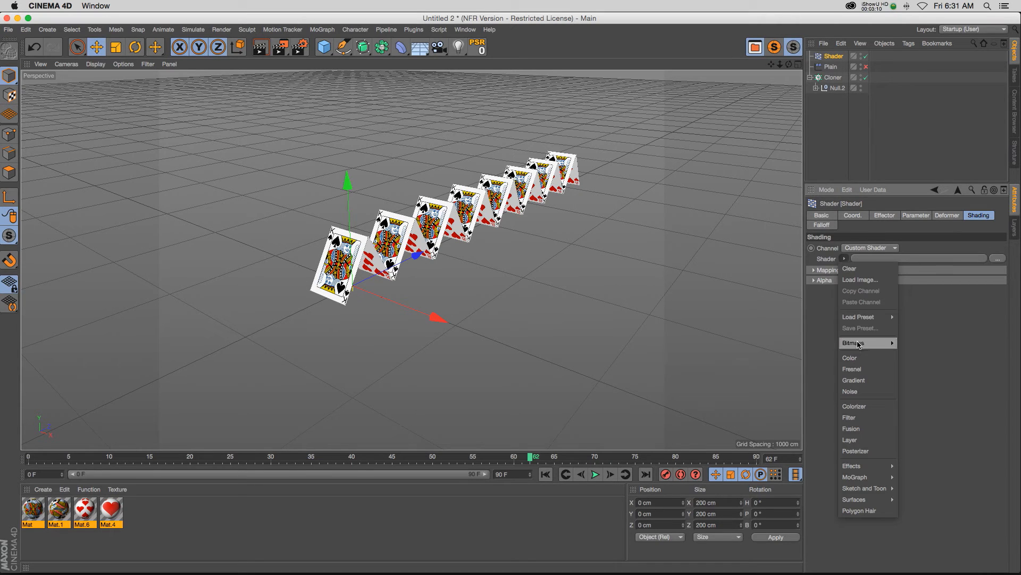
click(854, 380)
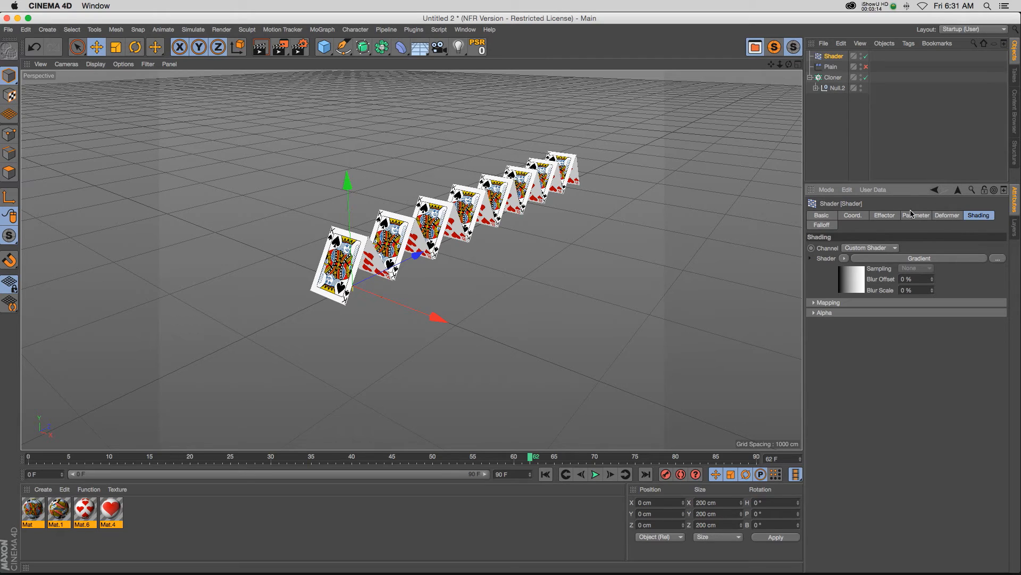
click(916, 215)
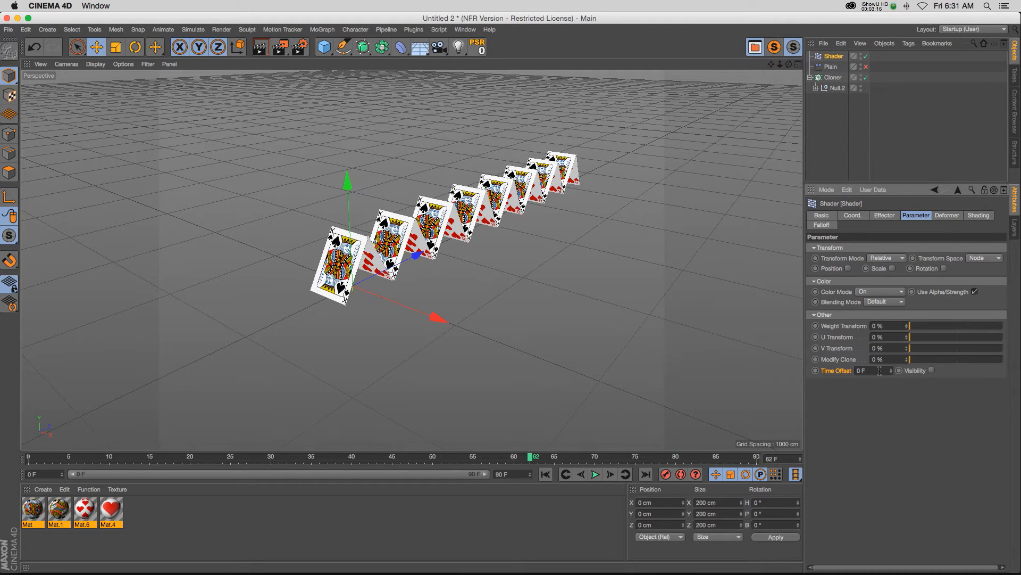
drag(873, 370, 873, 384)
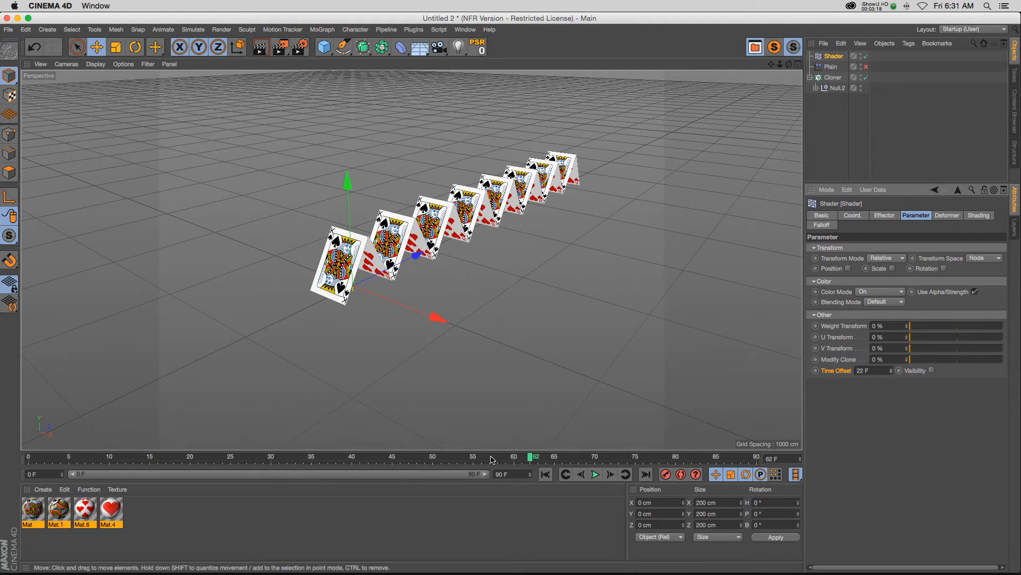
click(595, 474)
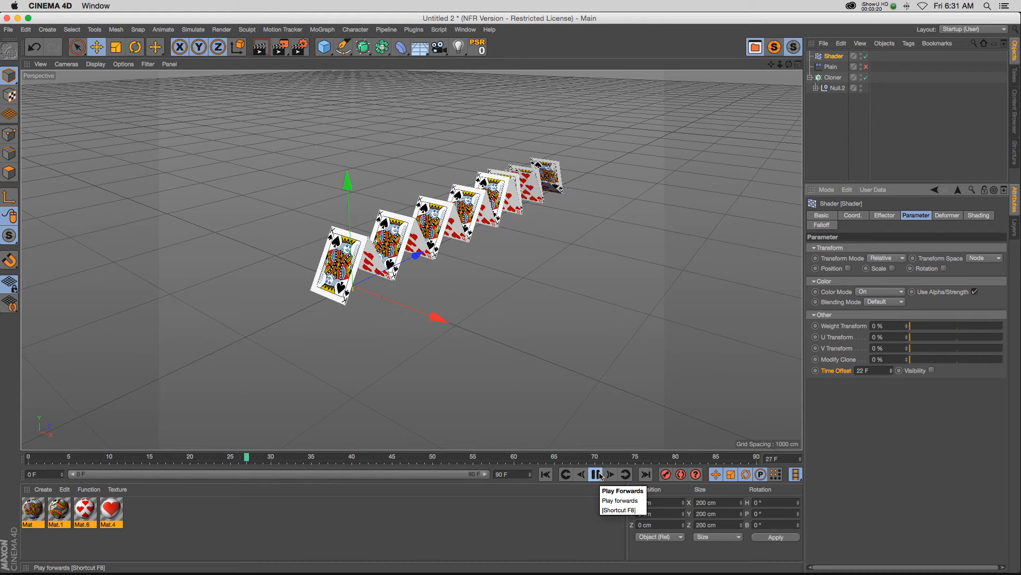
click(595, 473)
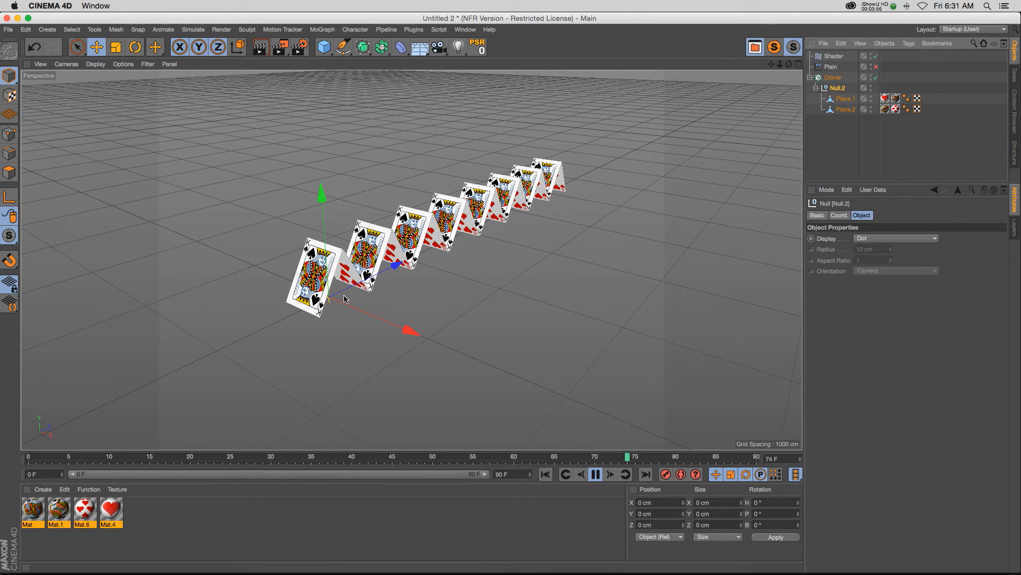
Step: Stop playback and replay to preview the fold keys moved to around frame 10
click(594, 473)
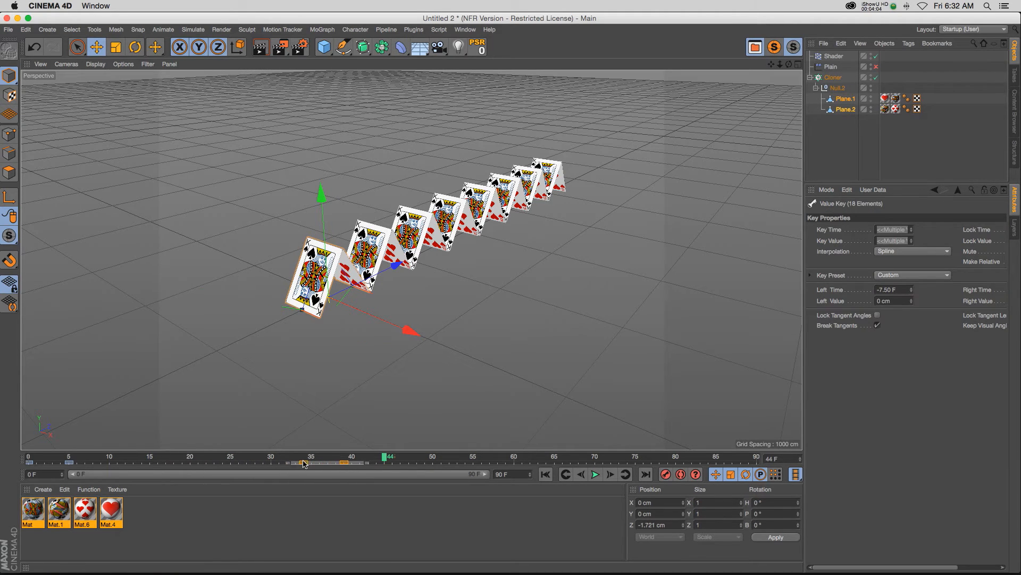
click(595, 474)
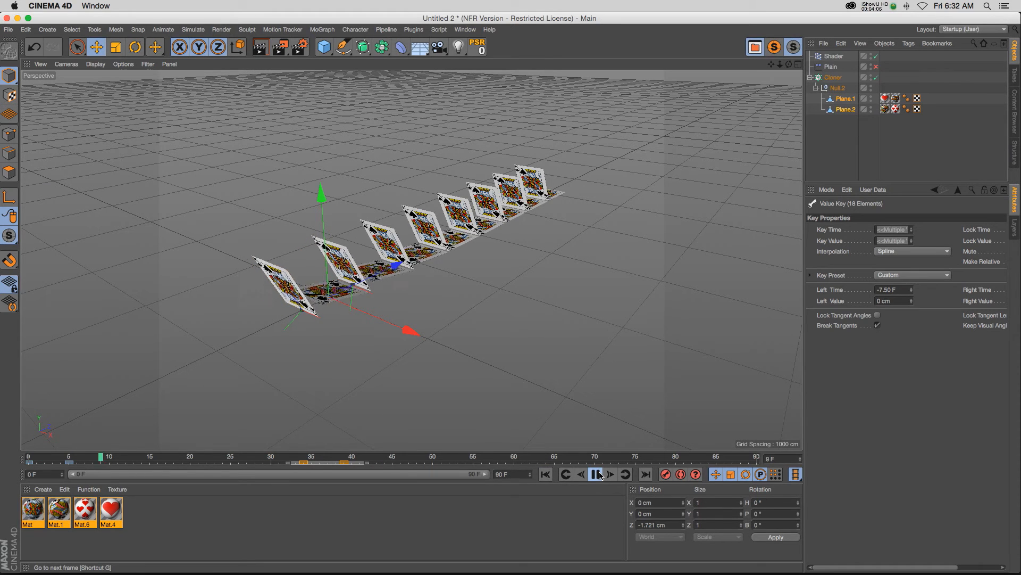
click(595, 473)
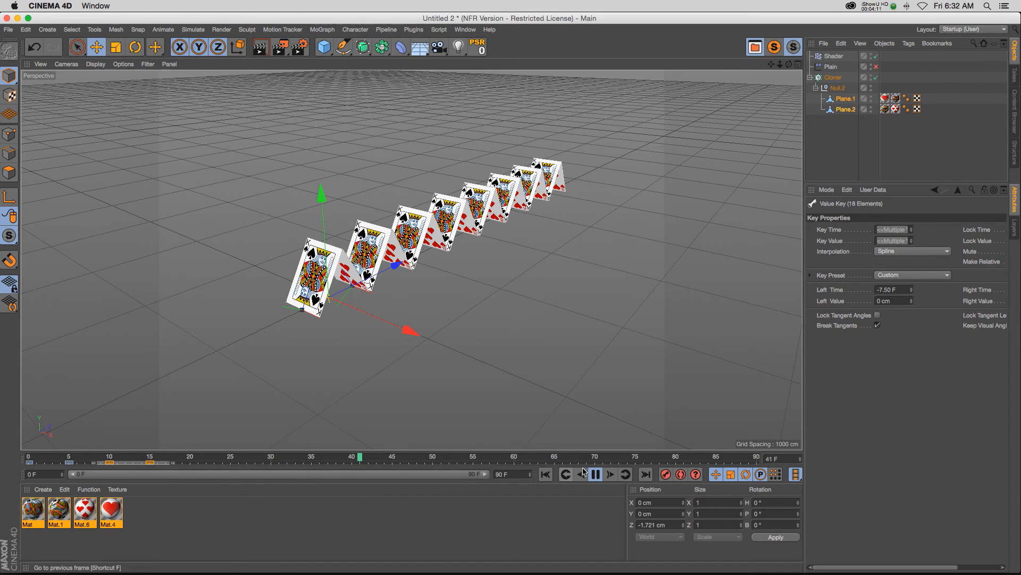
click(609, 474)
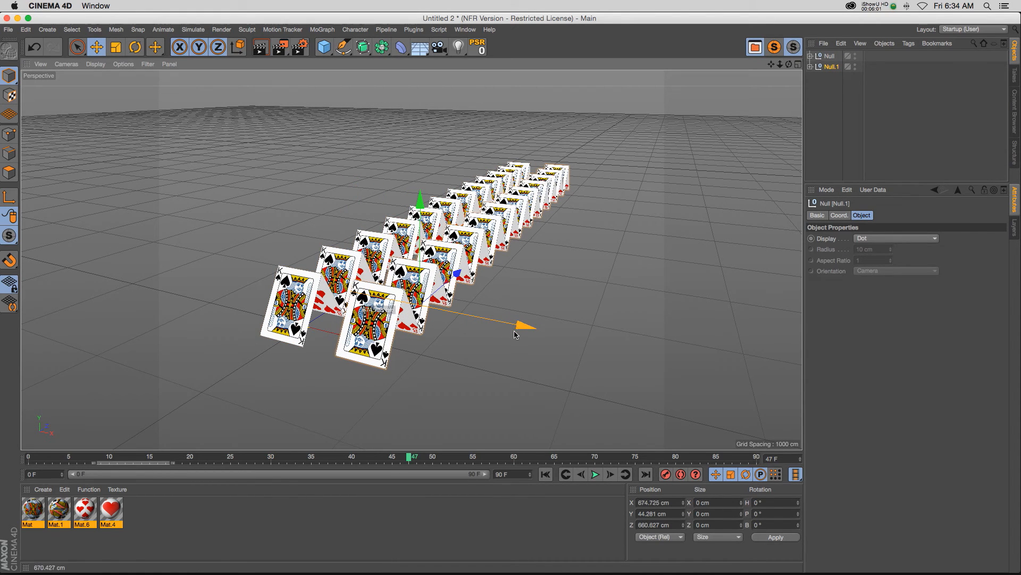
Step: Give the second row's Shader effector a 34 F time offset and play both folding rows
click(840, 76)
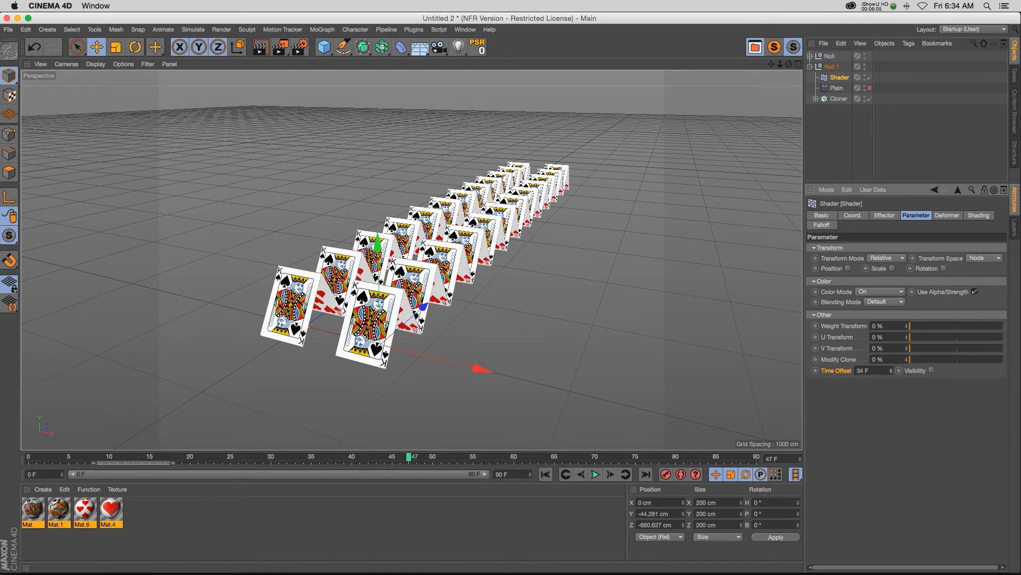
click(594, 473)
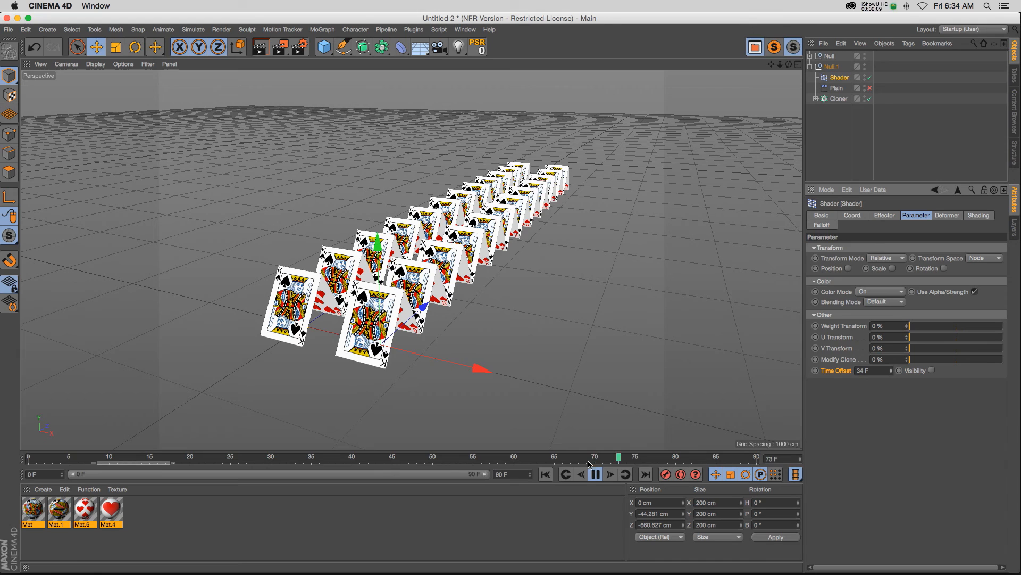
click(595, 474)
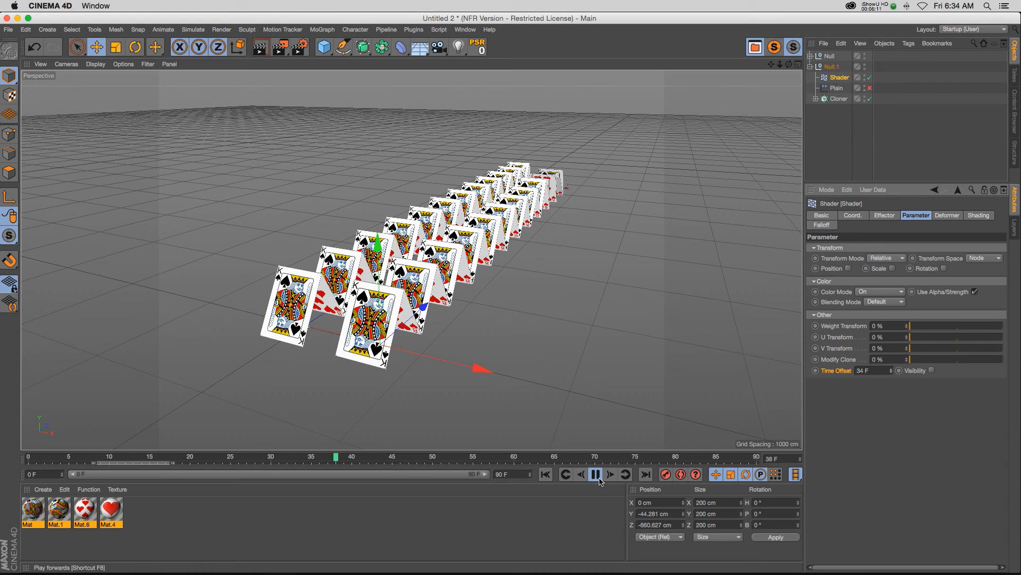
click(595, 473)
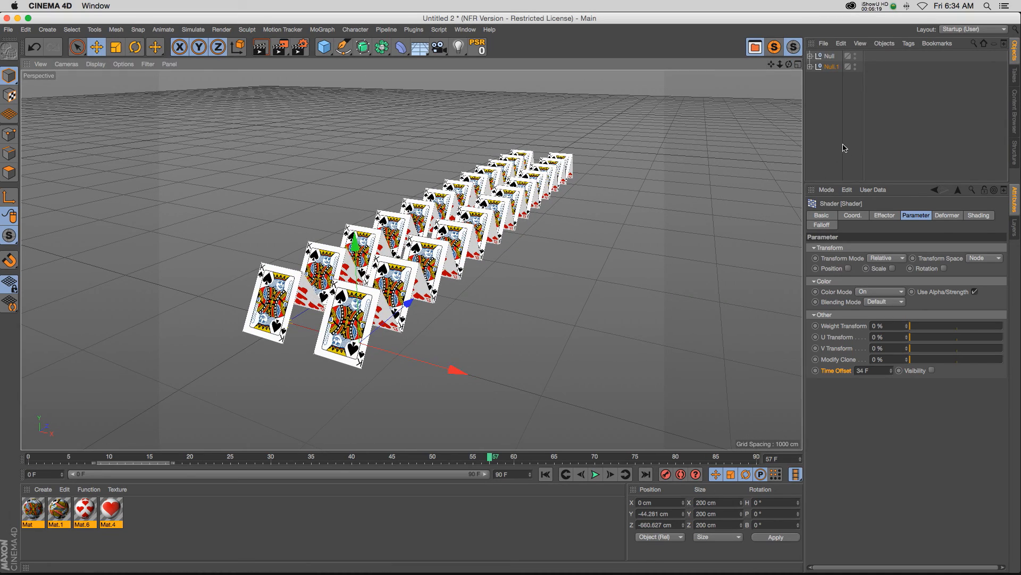
mouse_move(839, 132)
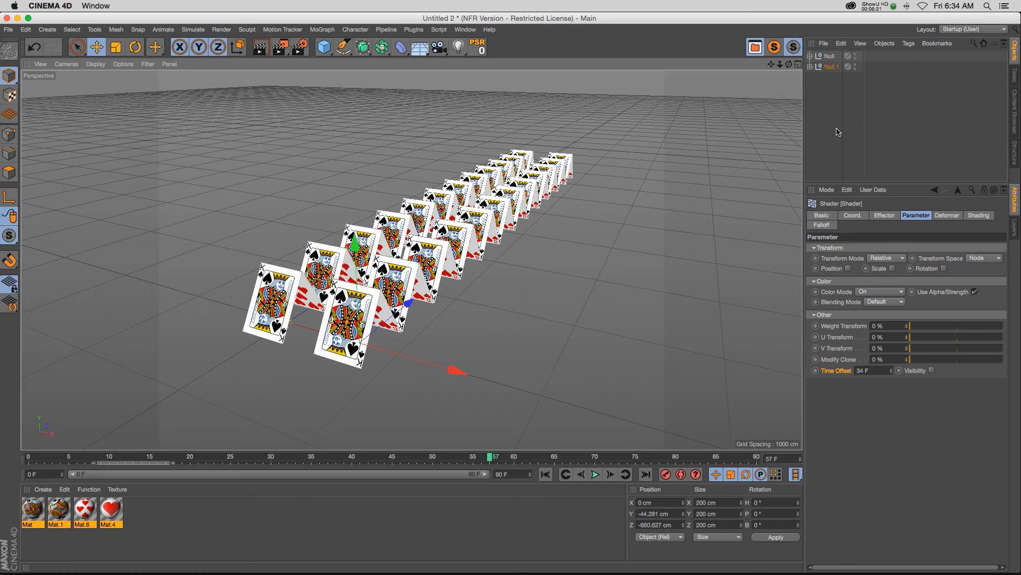